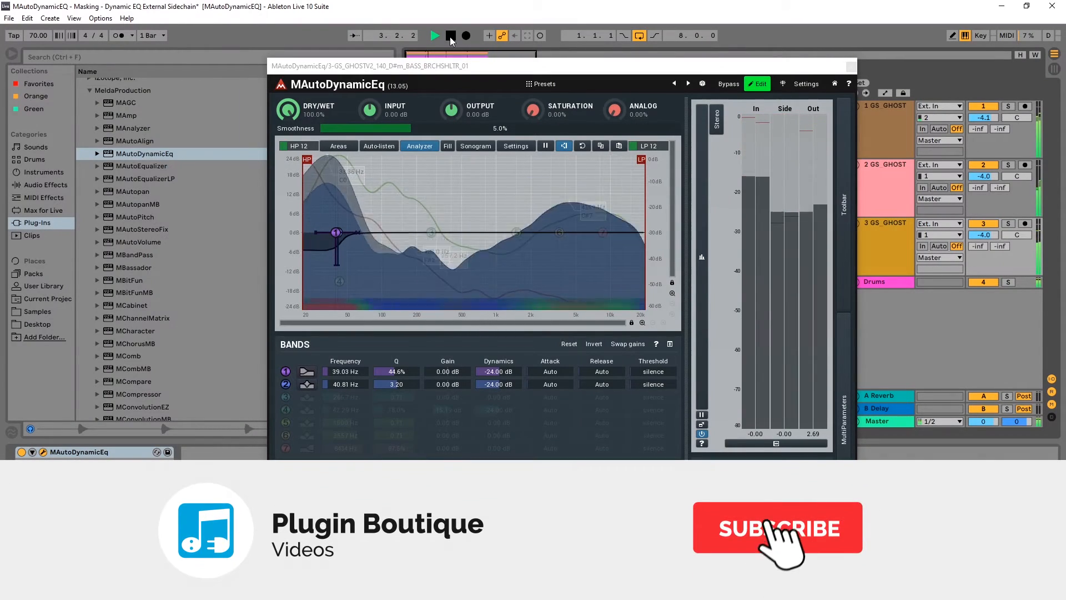
# Stop the demo playback and remove the old MAutoDynamicEq from the bass track
pyautogui.click(777, 527)
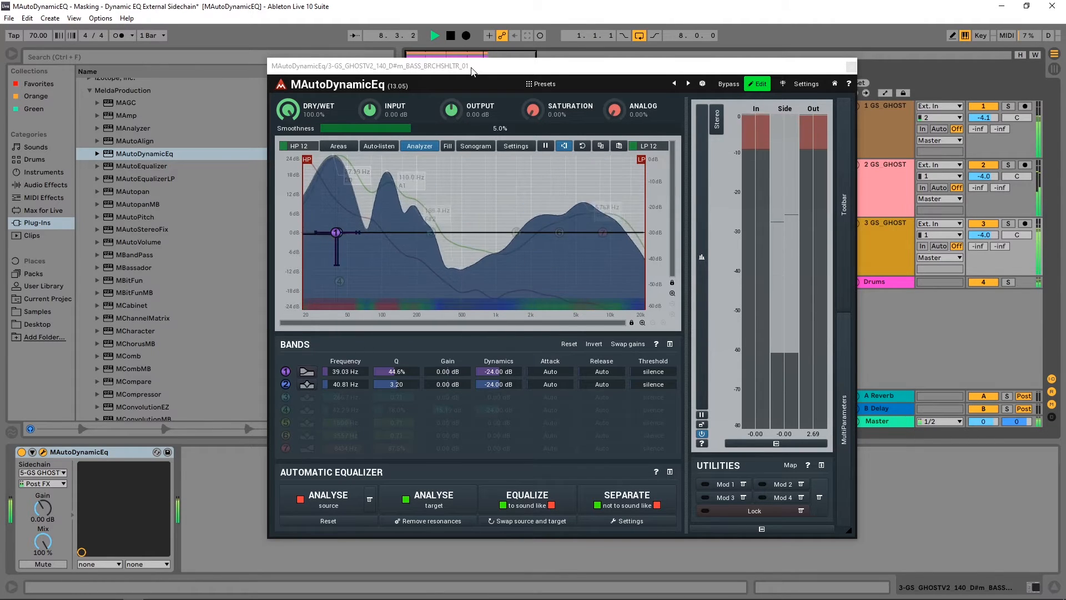
pyautogui.click(435, 36)
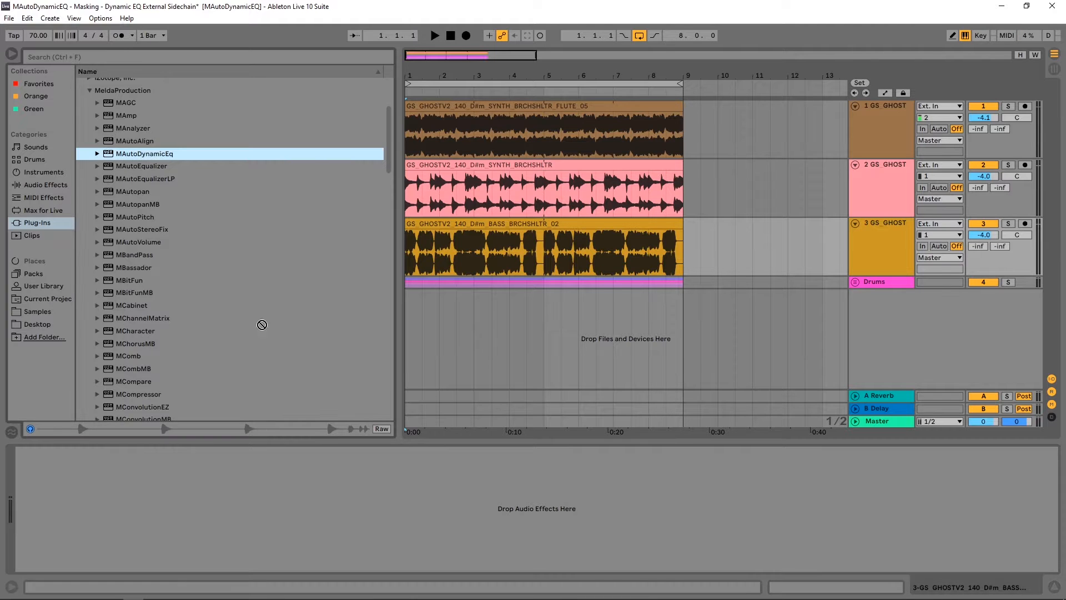
# Load a fresh MAutoDynamicEq onto the bass track from the Plug-ins browser with its window showing
pyautogui.doubleClick(144, 153)
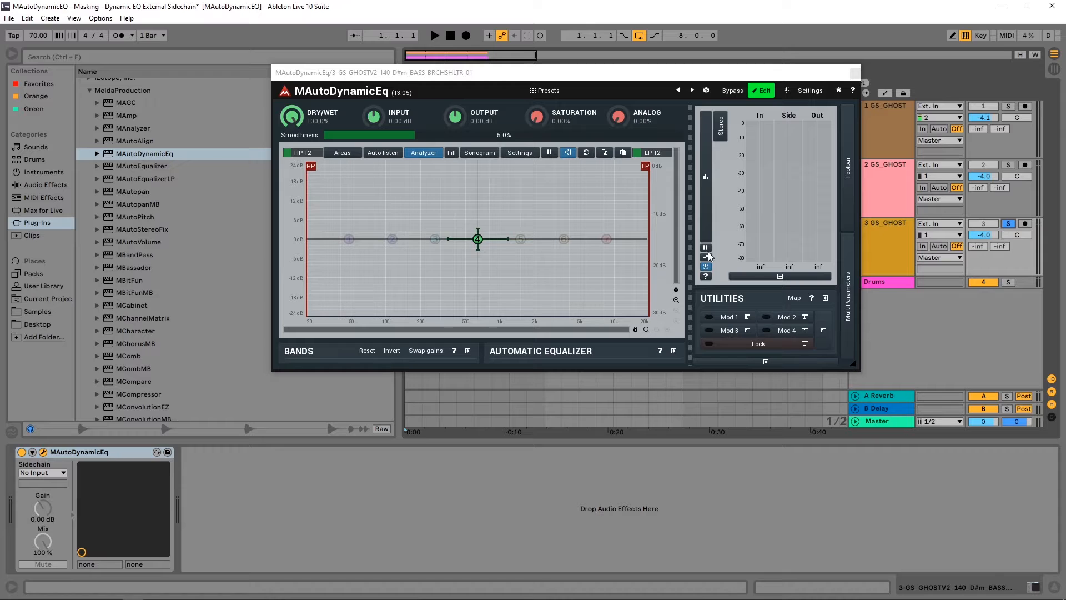
pyautogui.click(435, 34)
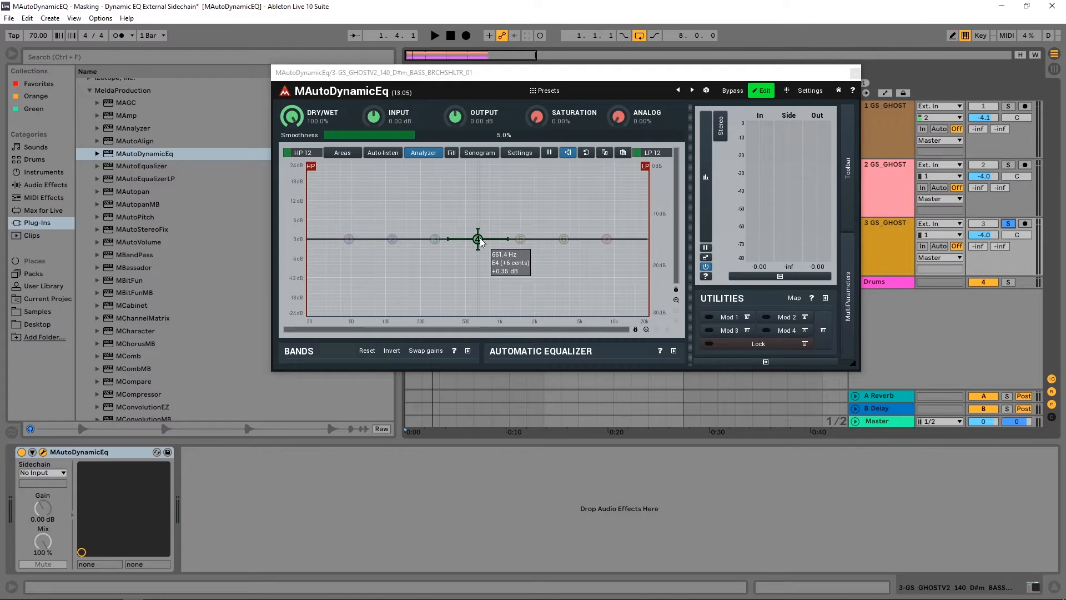
pyautogui.moveTo(466, 353)
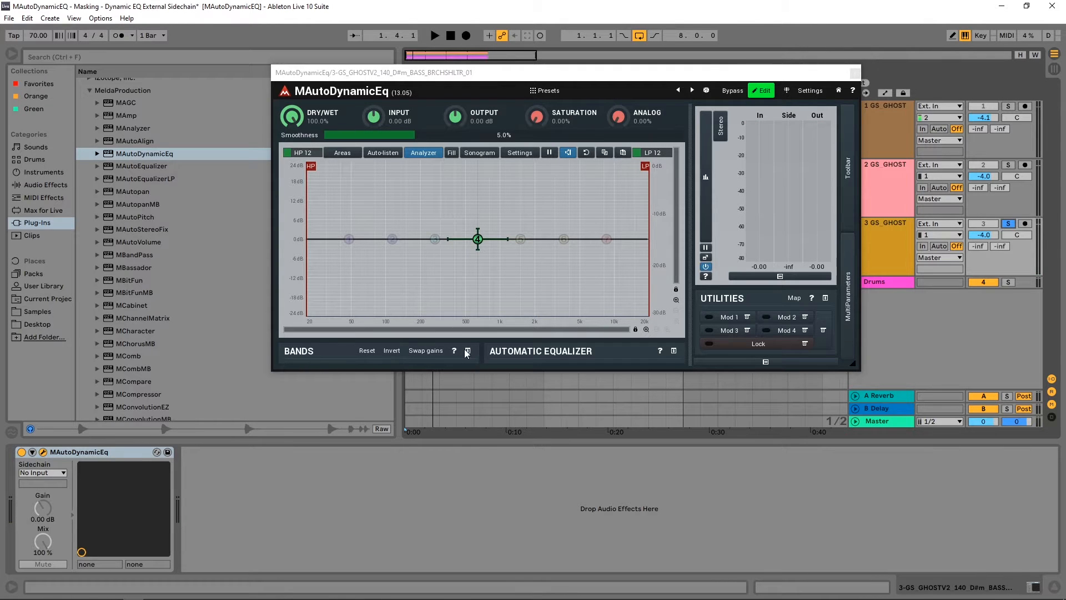
# Expand the band table and set band 4 as a 14.5 dB cut near 70 Hz with sidechain-driven dynamics
pyautogui.click(468, 352)
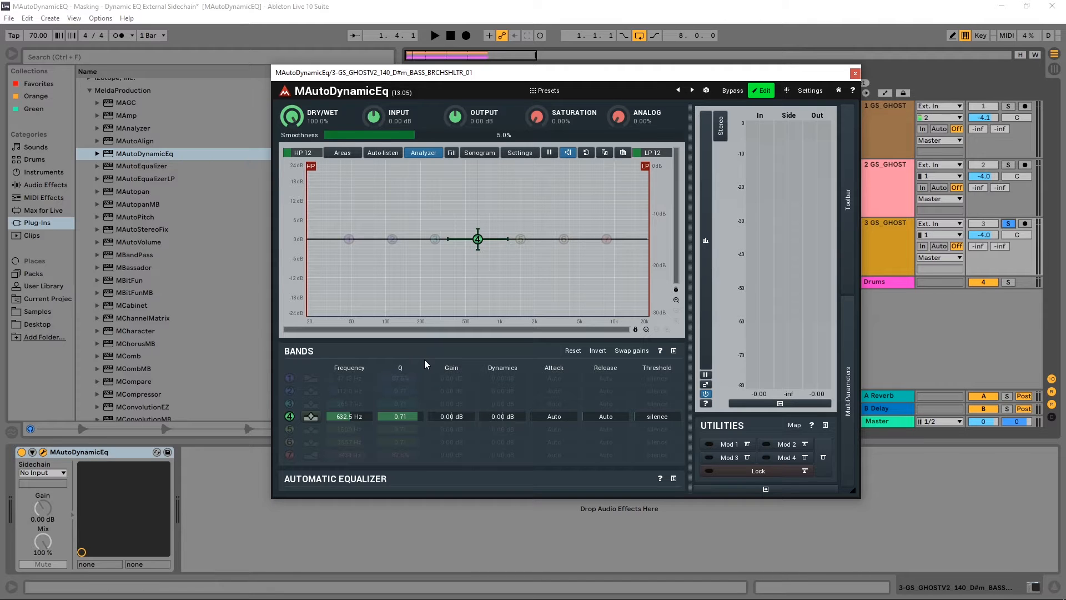
pyautogui.moveTo(462, 256)
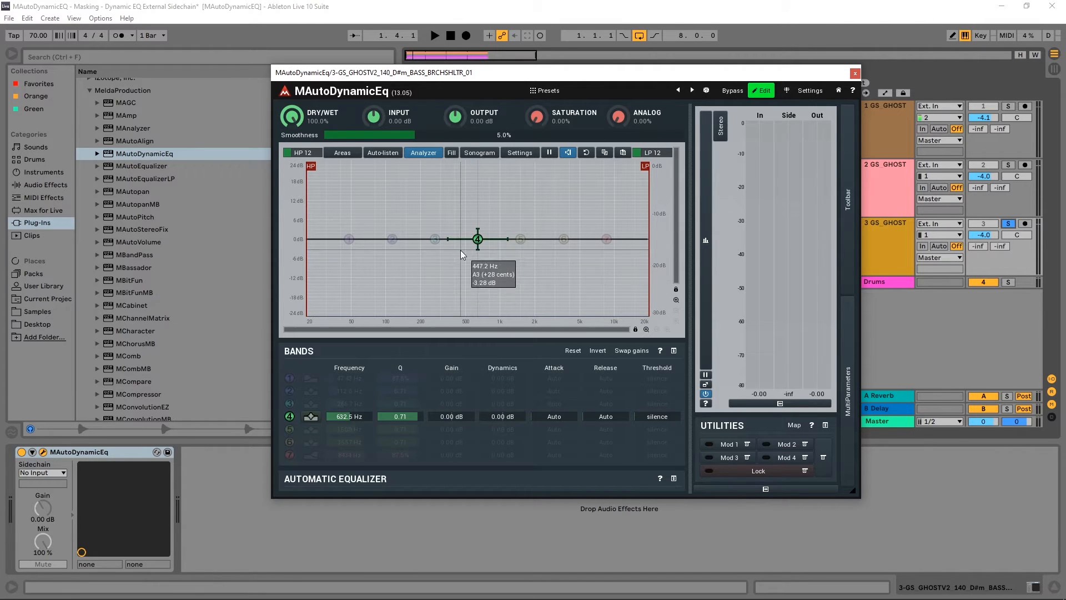
pyautogui.moveTo(502, 417)
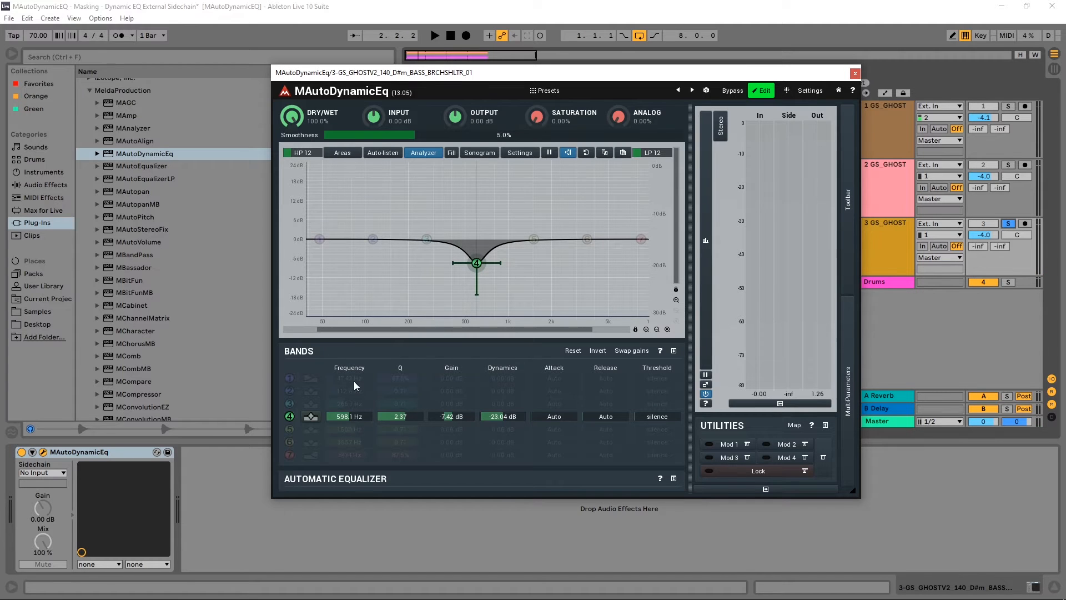
pyautogui.moveTo(475, 311)
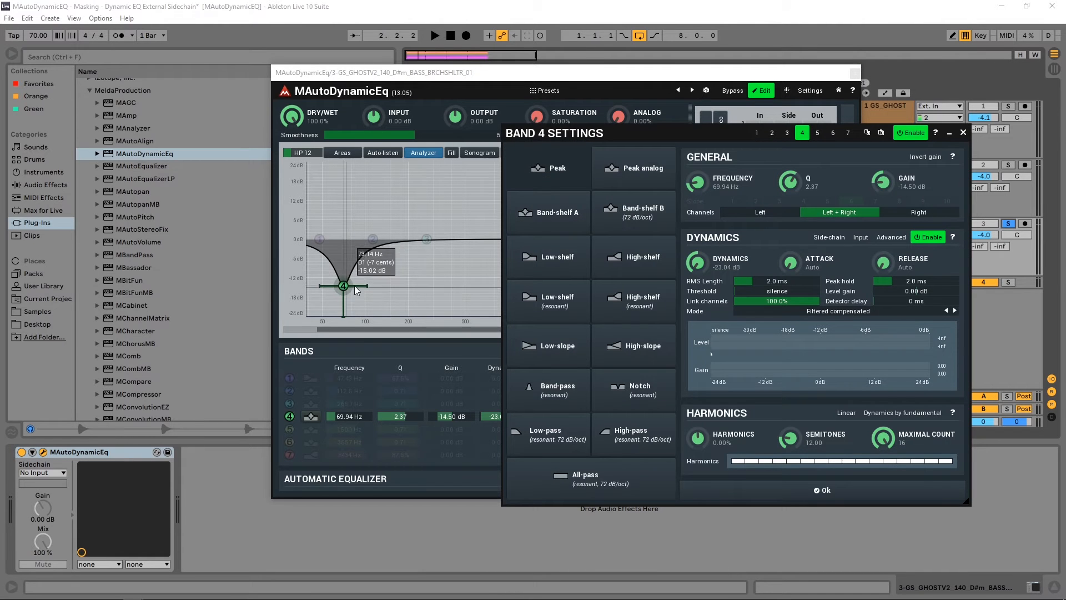
pyautogui.moveTo(831, 237)
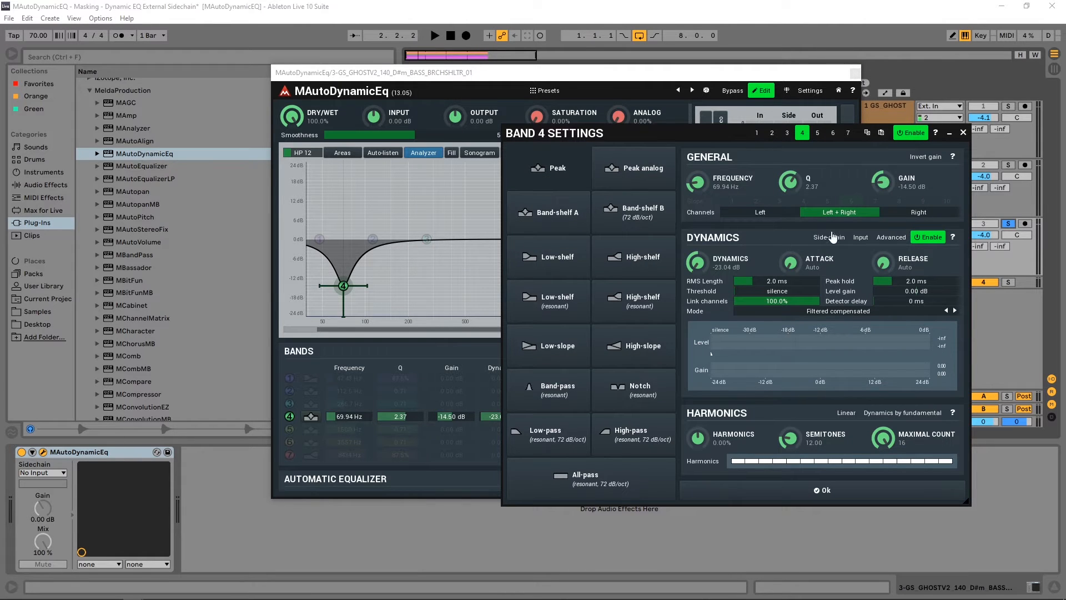
pyautogui.click(829, 237)
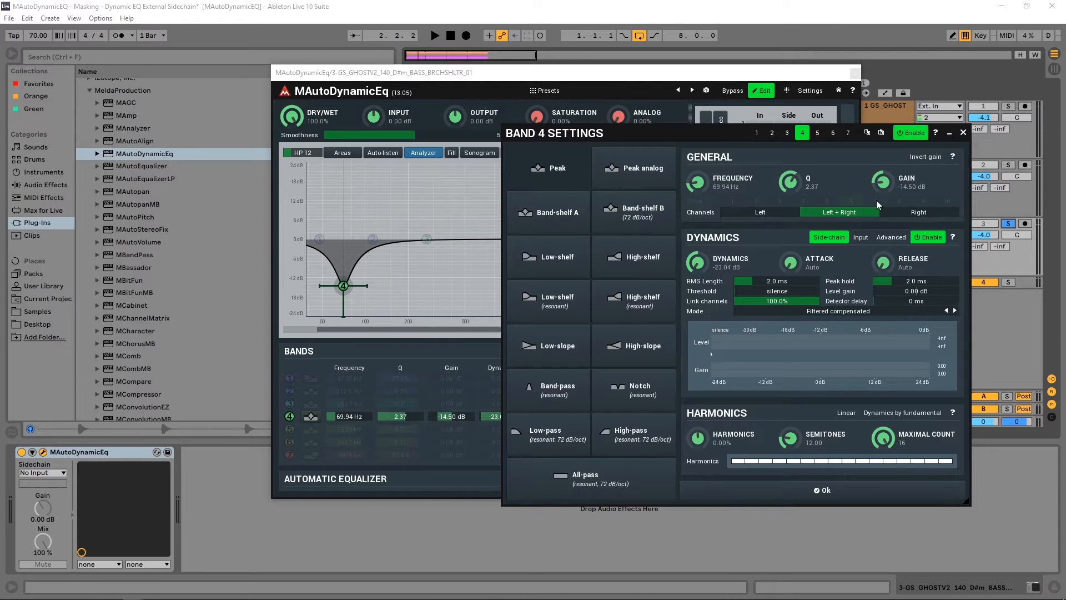
pyautogui.click(964, 132)
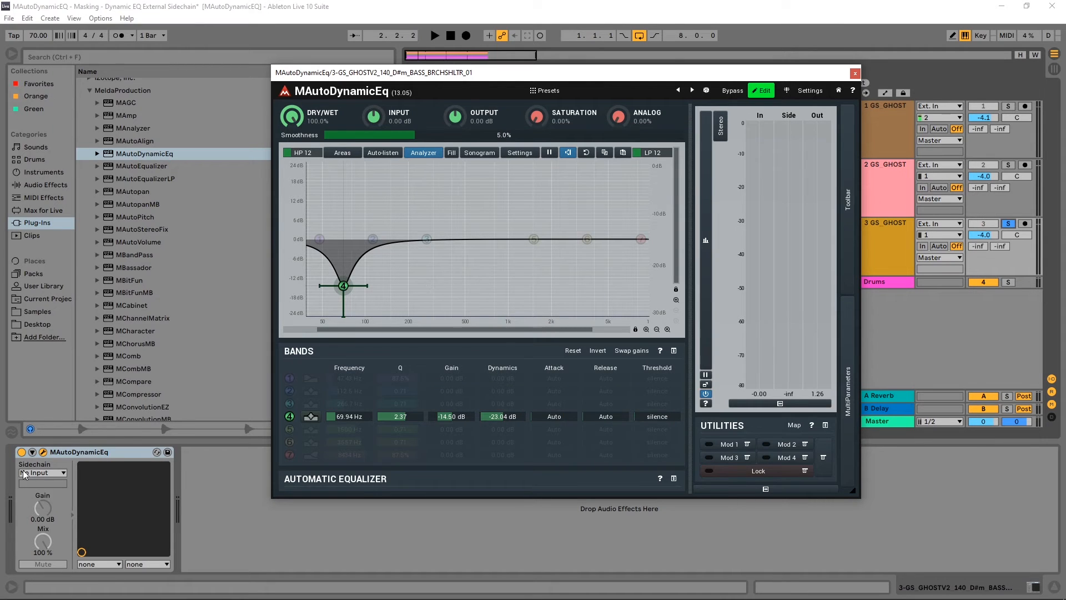
# Select the kick track as MAutoDynamicEq's sidechain source
pyautogui.click(43, 473)
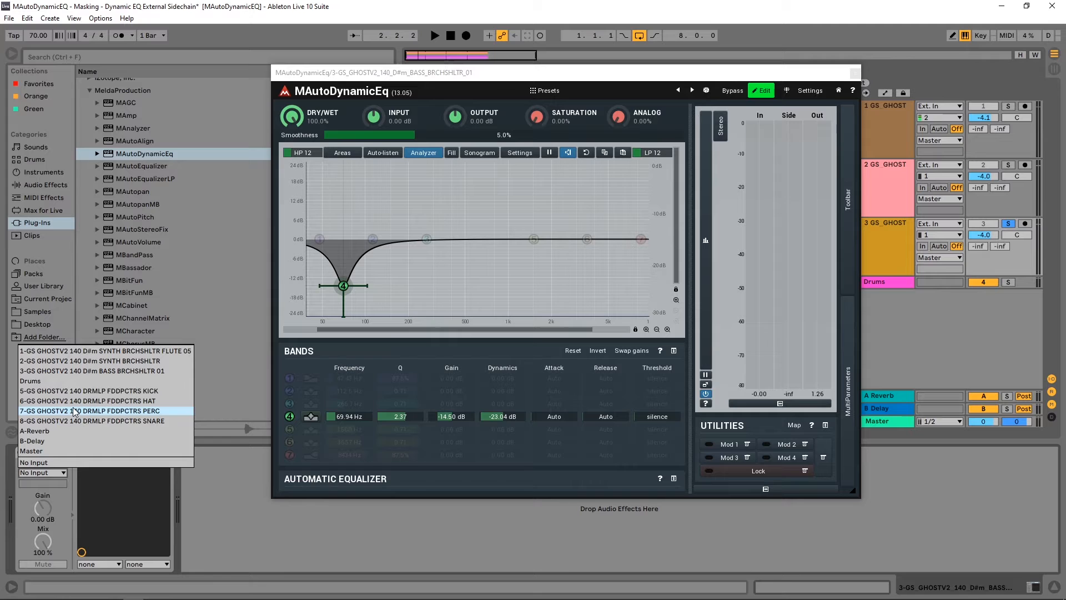
pyautogui.click(89, 381)
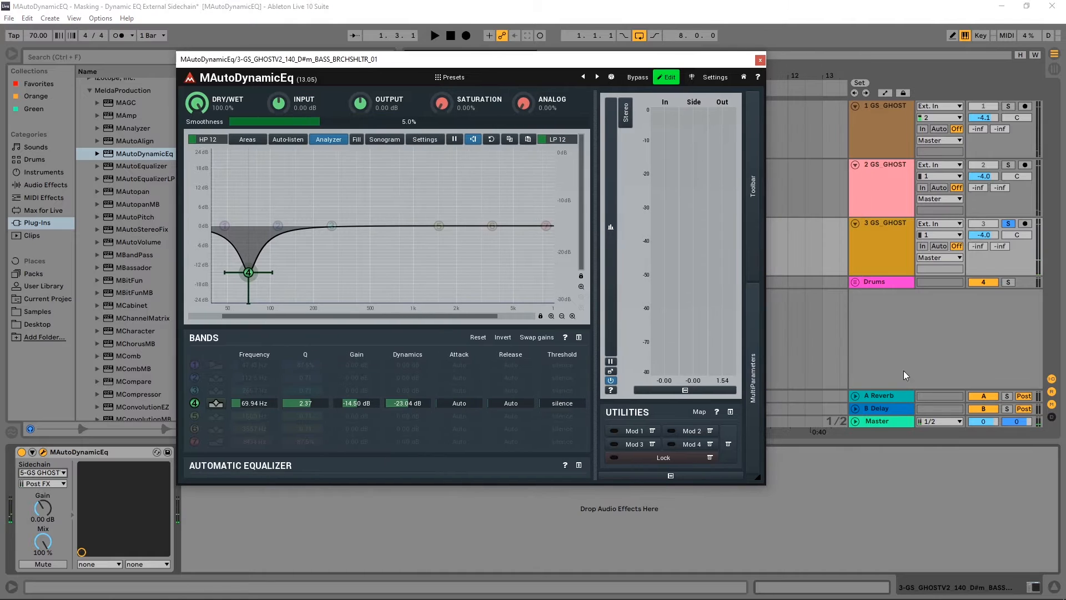
pyautogui.scroll(-3)
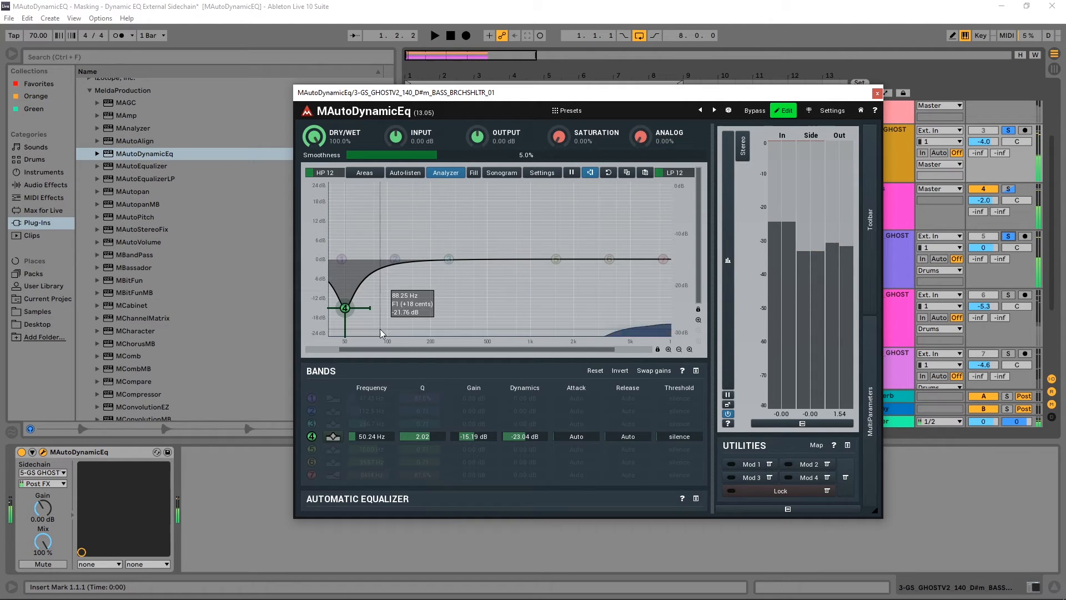
pyautogui.moveTo(418, 247)
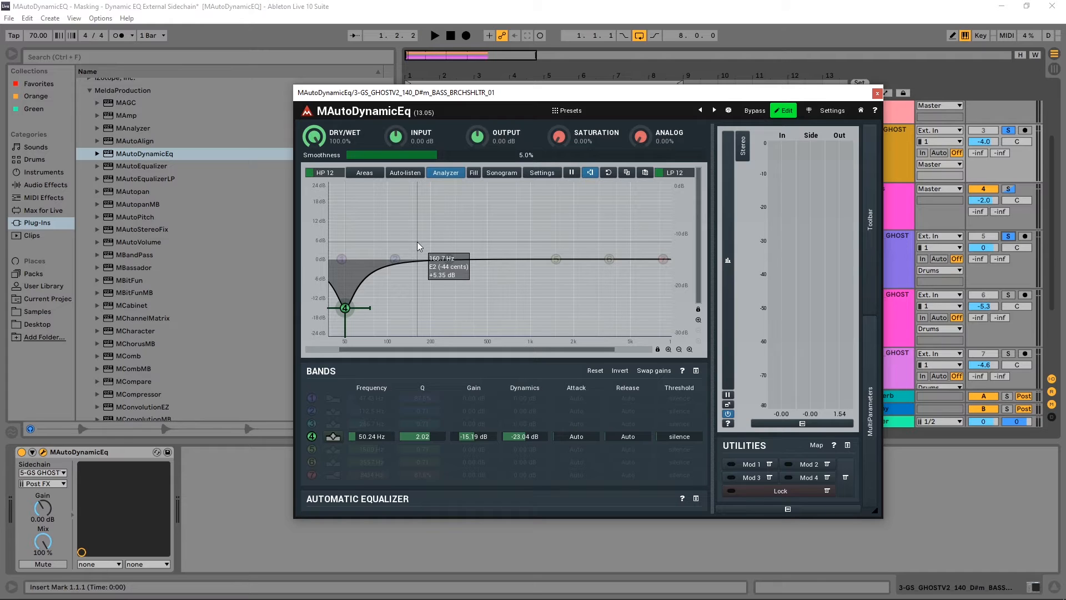
pyautogui.moveTo(360, 446)
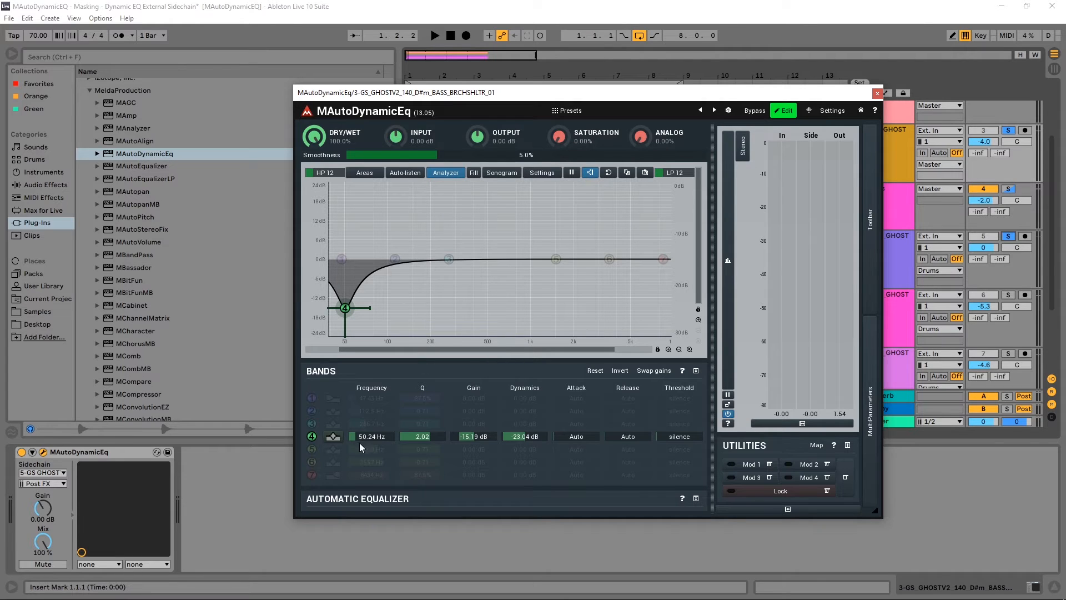
# Move band 4 to about 50 Hz at -9.5 dB and bring up its exact gain entry
pyautogui.doubleClick(475, 435)
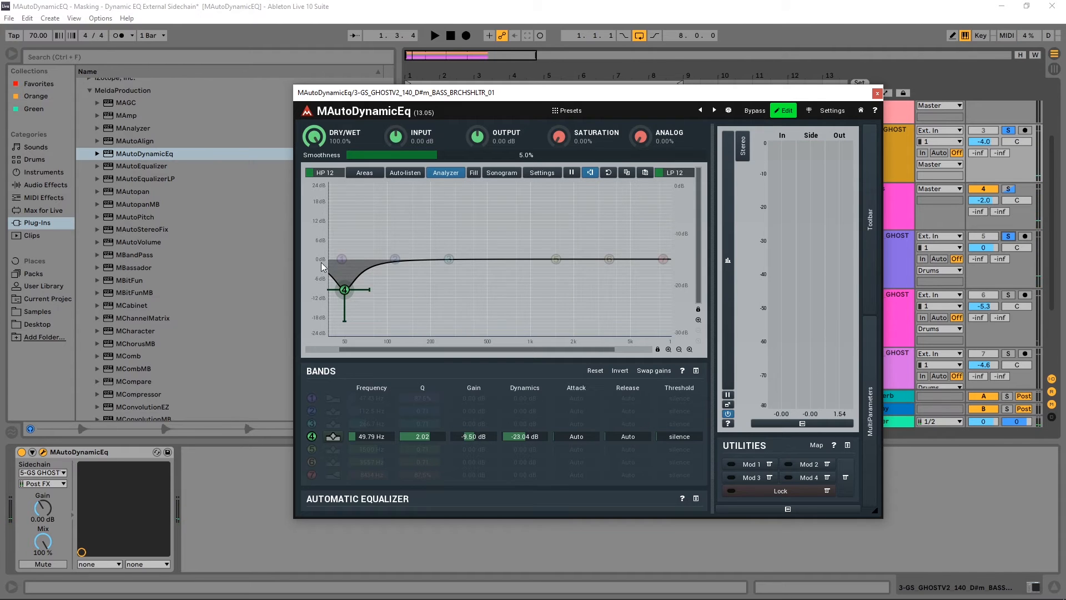
pyautogui.click(434, 36)
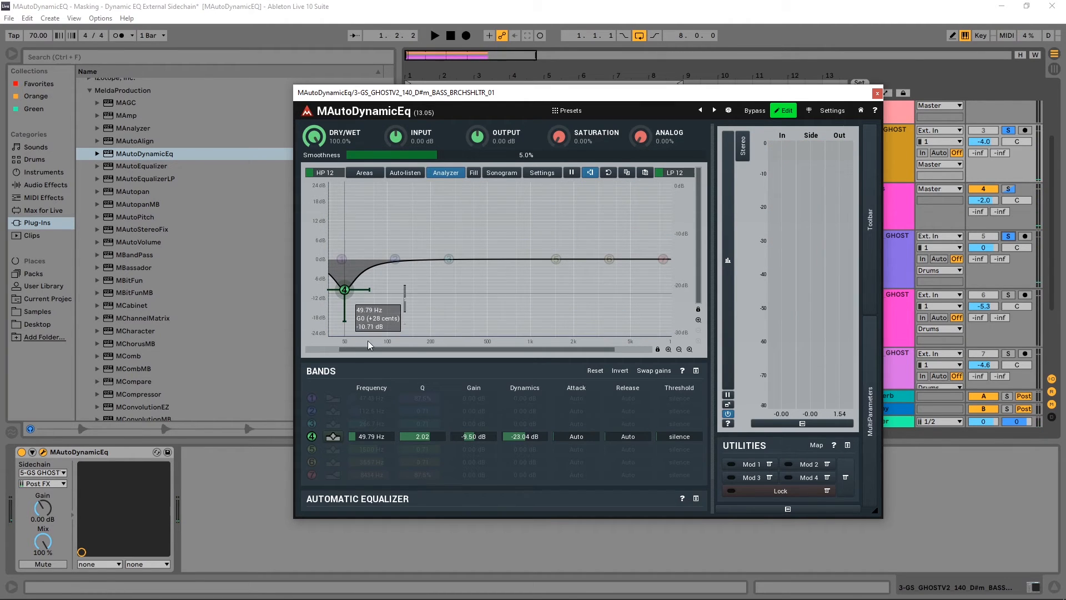
pyautogui.moveTo(367, 344)
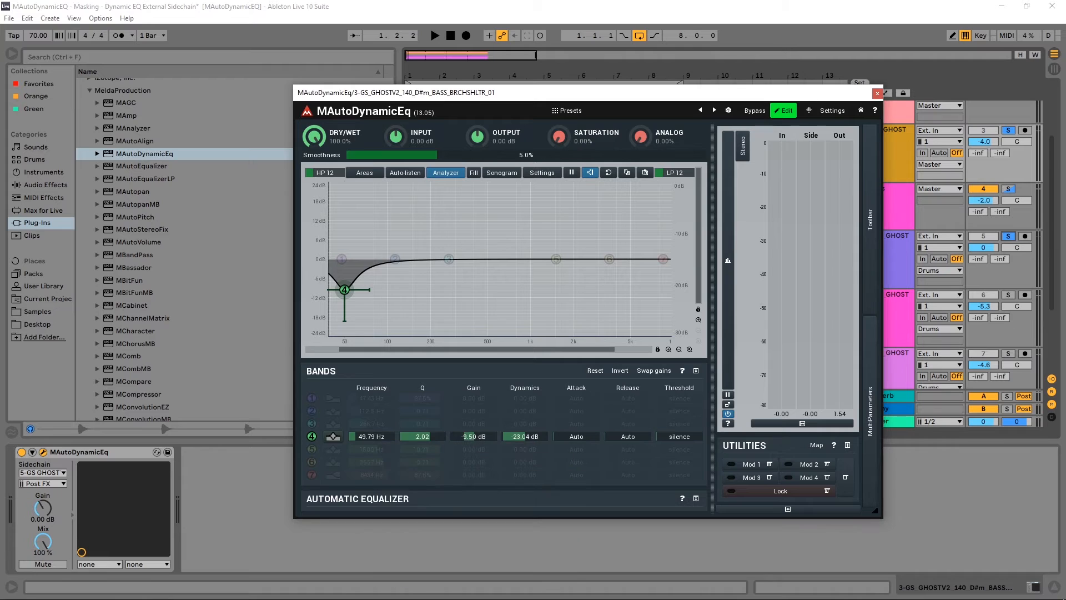
pyautogui.doubleClick(473, 435)
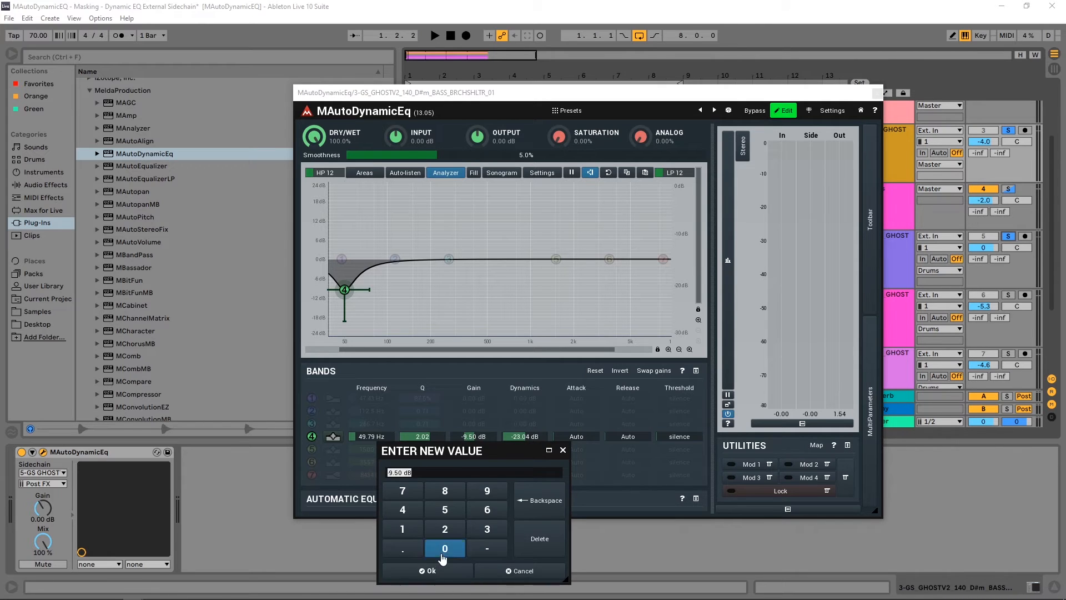
# Set band 4's gain to 0 dB and its dynamics to -24 dB, then bring up its band settings
pyautogui.click(428, 570)
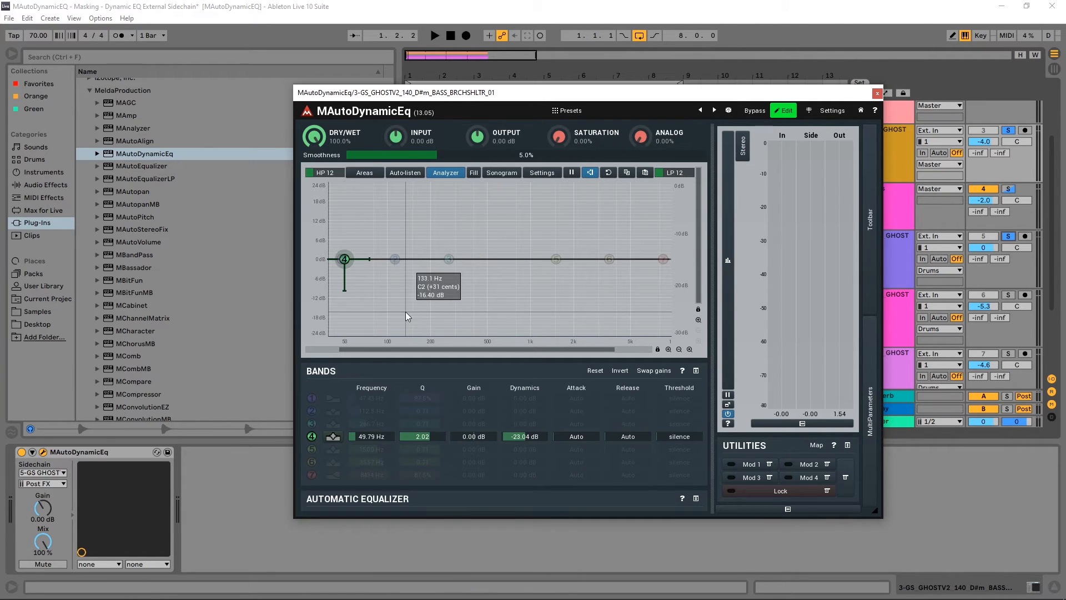
pyautogui.click(434, 36)
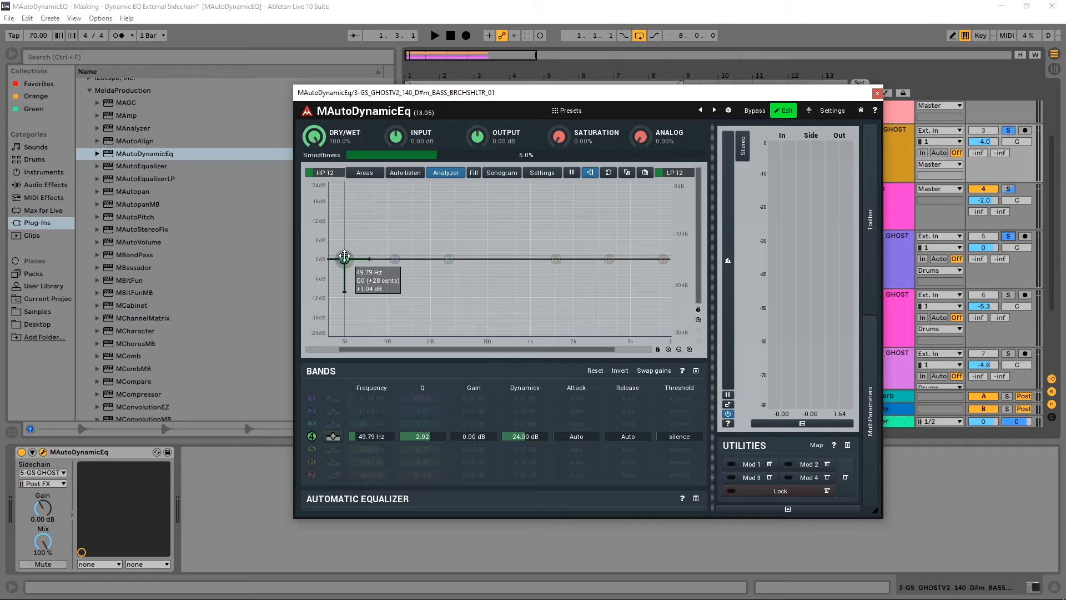
pyautogui.doubleClick(344, 259)
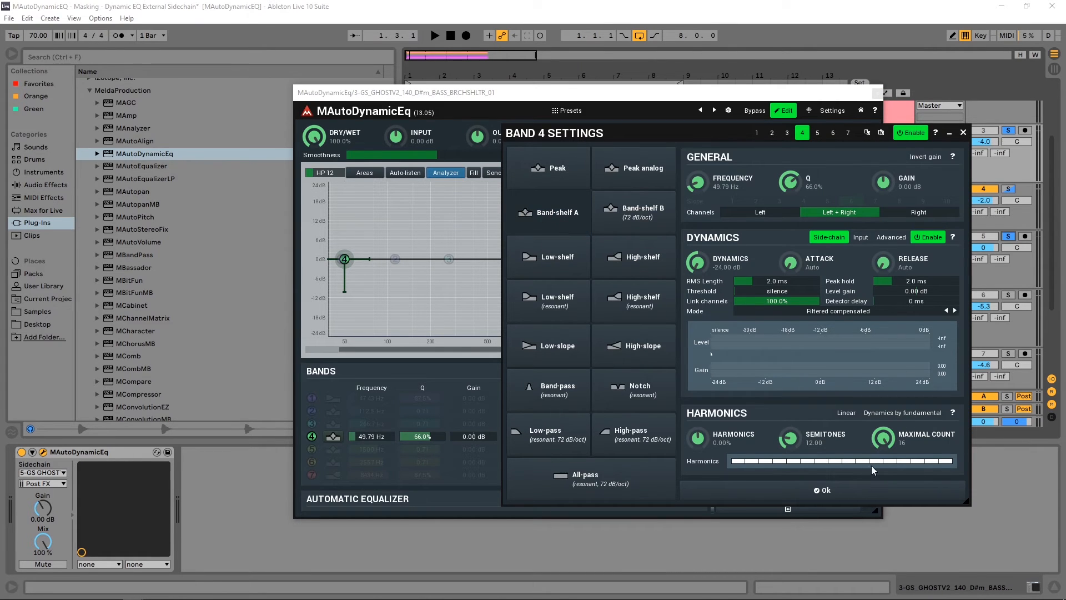
# Leave the band settings and lower band 4's Q to 17.2%
pyautogui.click(822, 490)
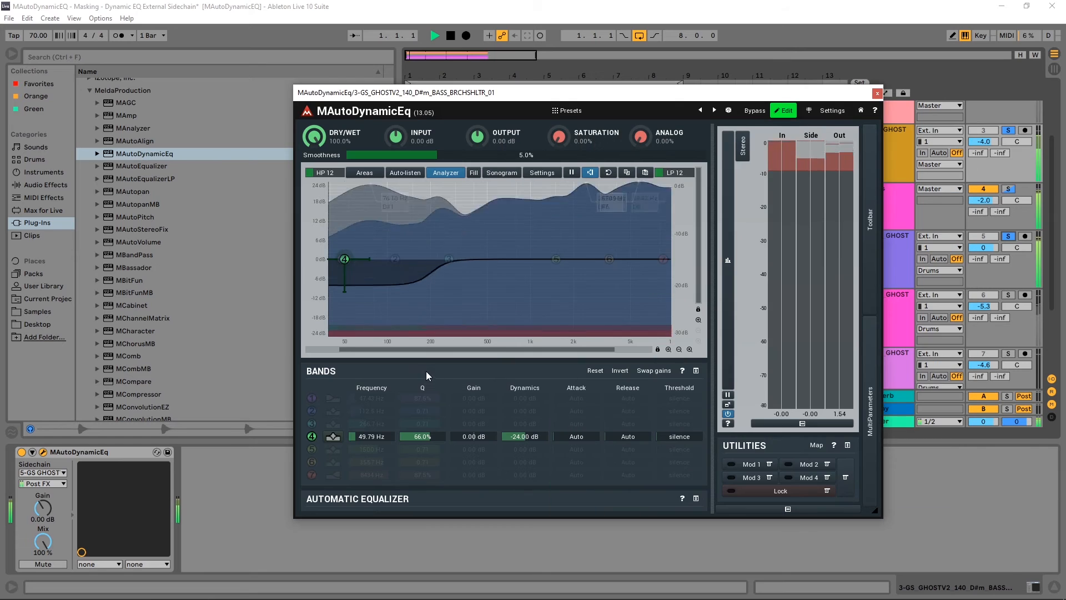
pyautogui.moveTo(344, 258); pyautogui.dragTo(344, 259)
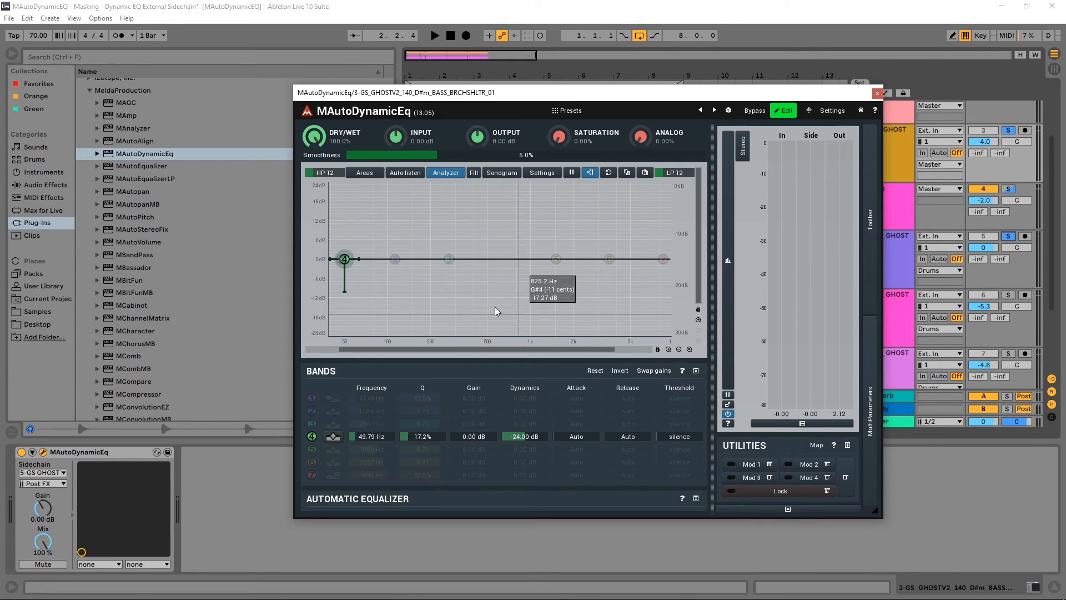
pyautogui.moveTo(417, 231)
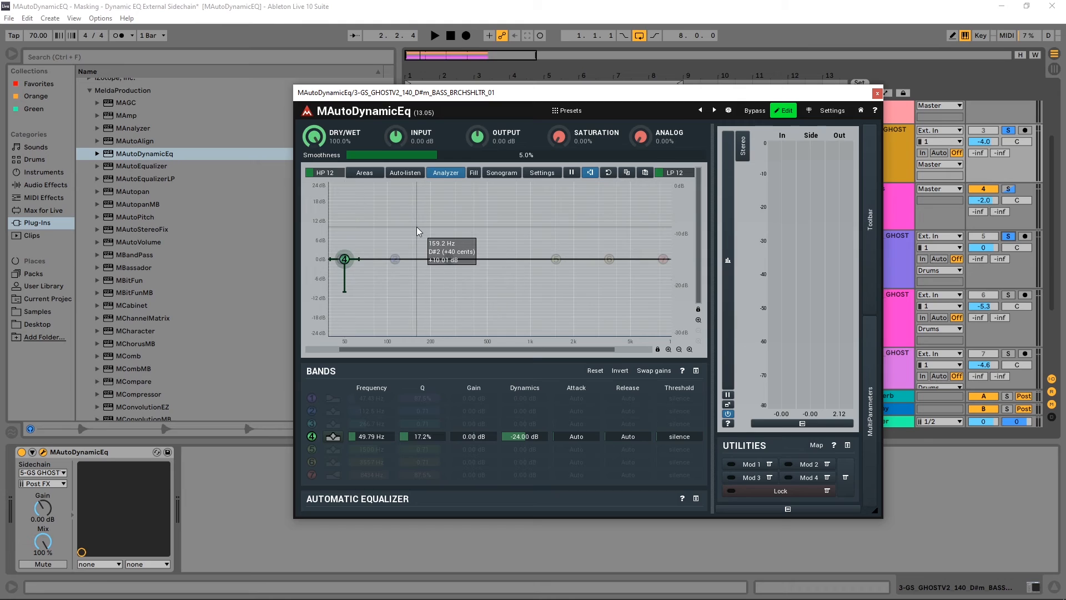
pyautogui.moveTo(506, 109)
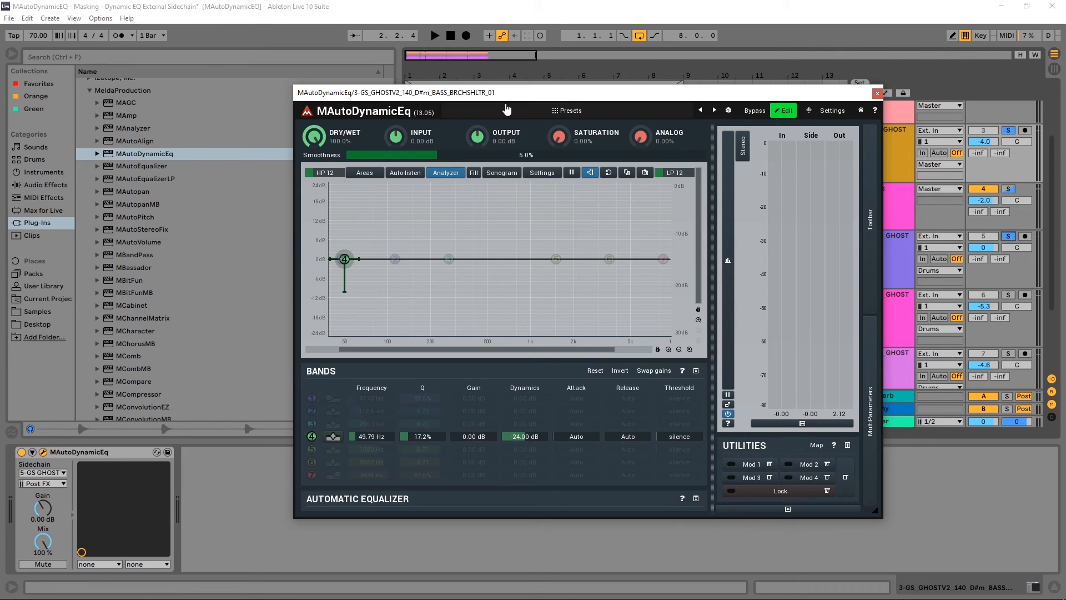